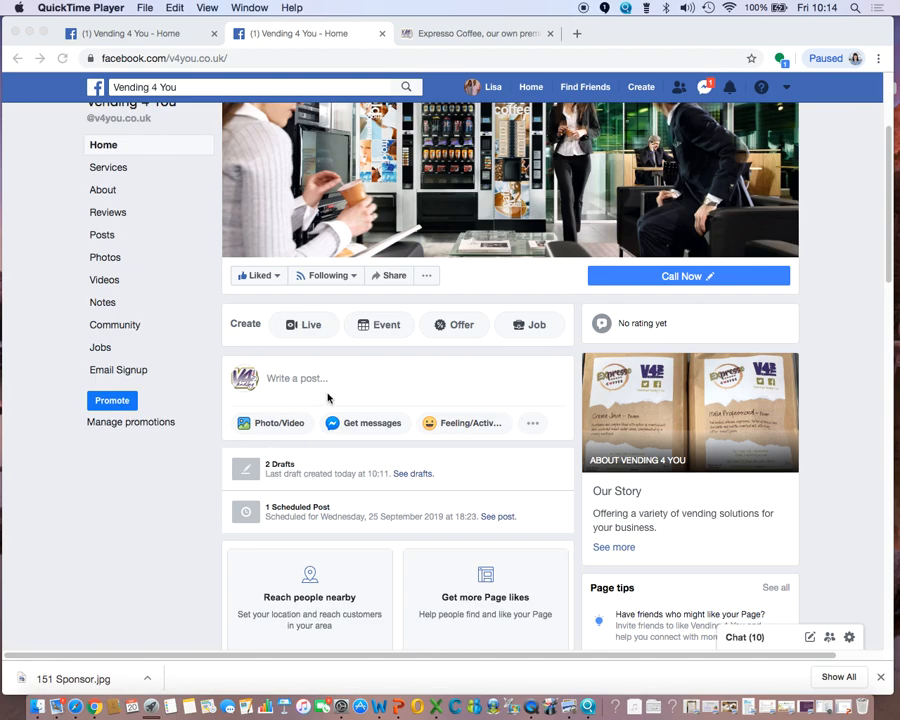
- Start a new Vending 4 You page post and type 'Test'
{"action": "left_click", "coordinate": [315, 378]}
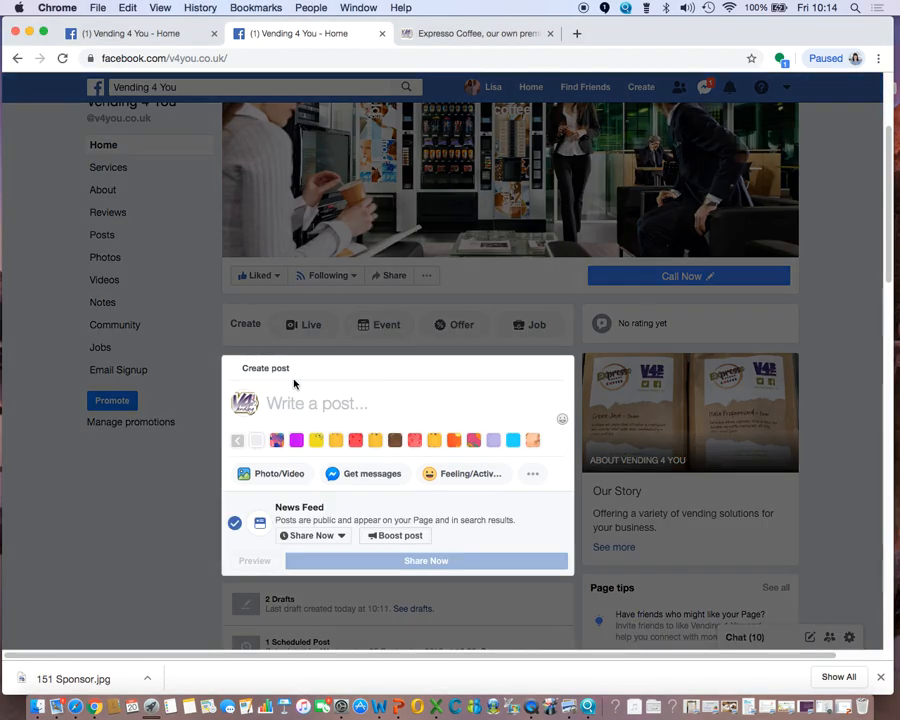
{"action": "type", "text": "Test"}
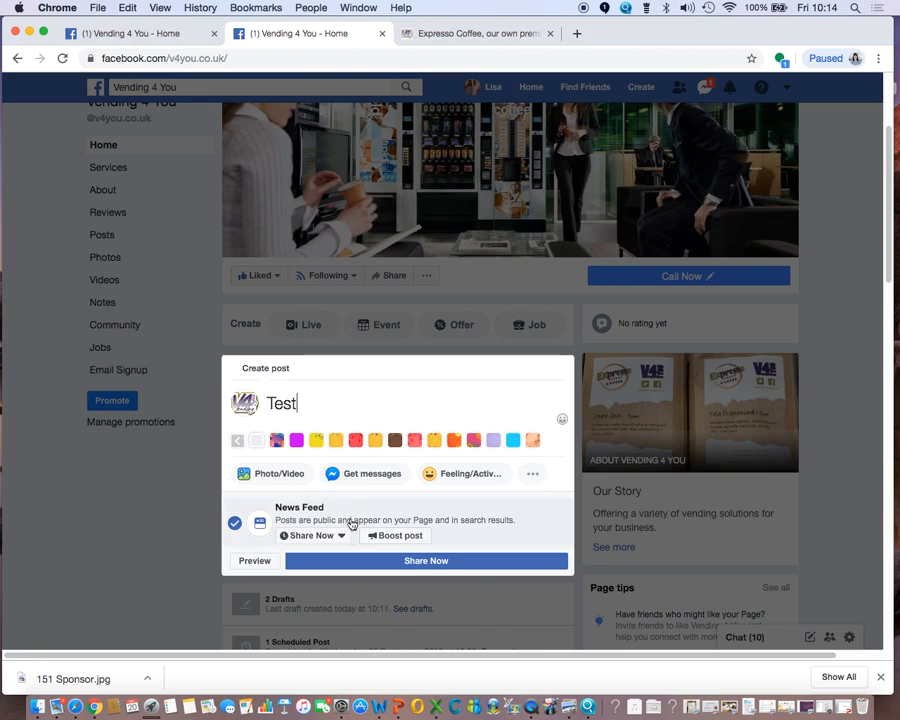
{"action": "mouse_move", "coordinate": [343, 538]}
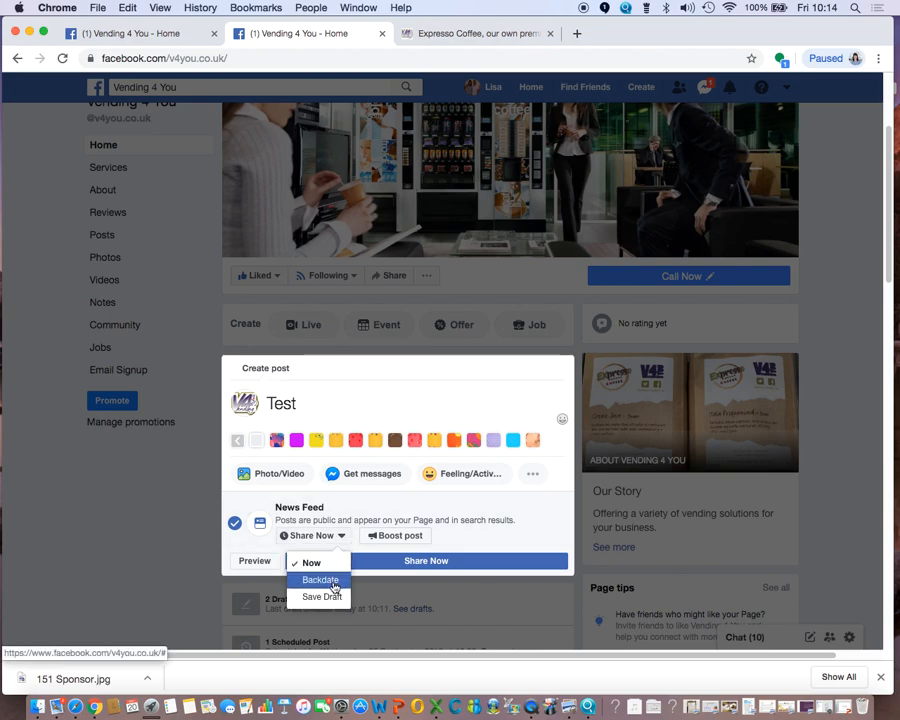
{"action": "mouse_move", "coordinate": [320, 596]}
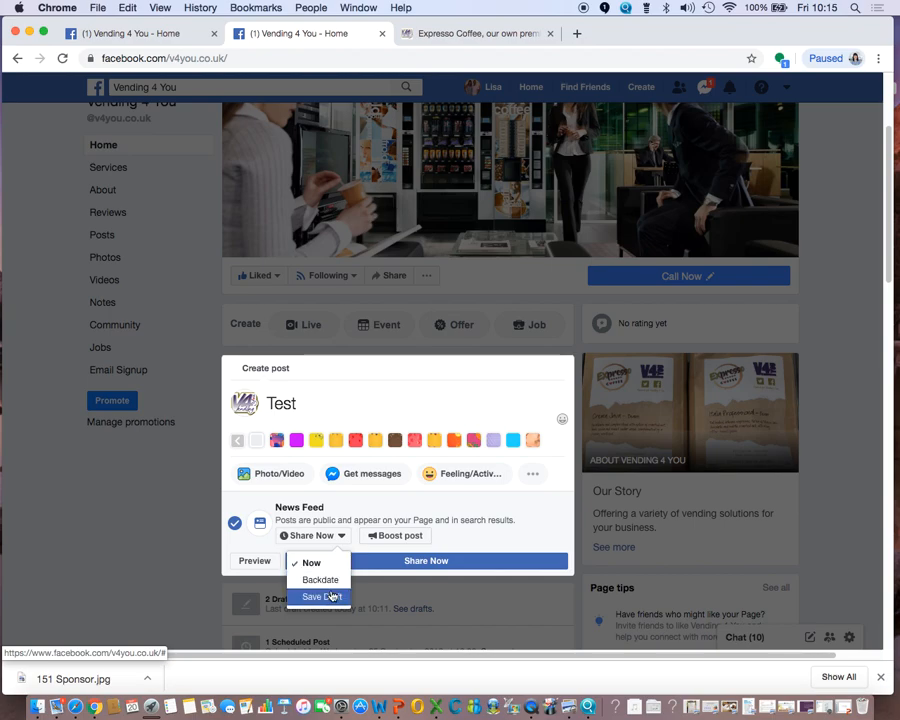
{"action": "mouse_move", "coordinate": [832, 372]}
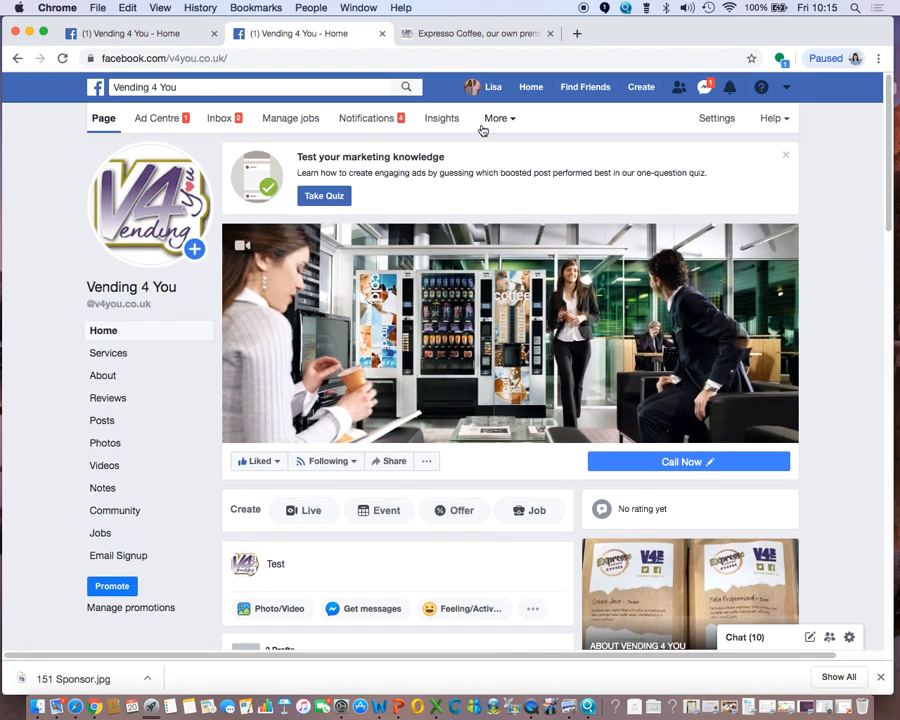
- Go to Publishing Tools from the More menu, leaving the page with the post drafted
{"action": "left_click", "coordinate": [497, 118]}
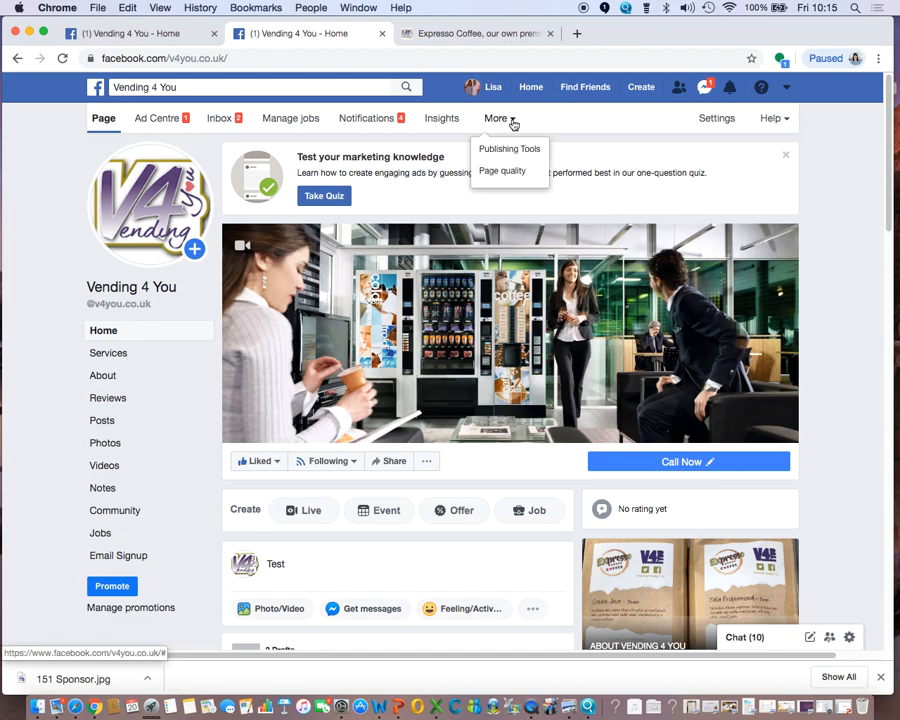
{"action": "mouse_move", "coordinate": [510, 149]}
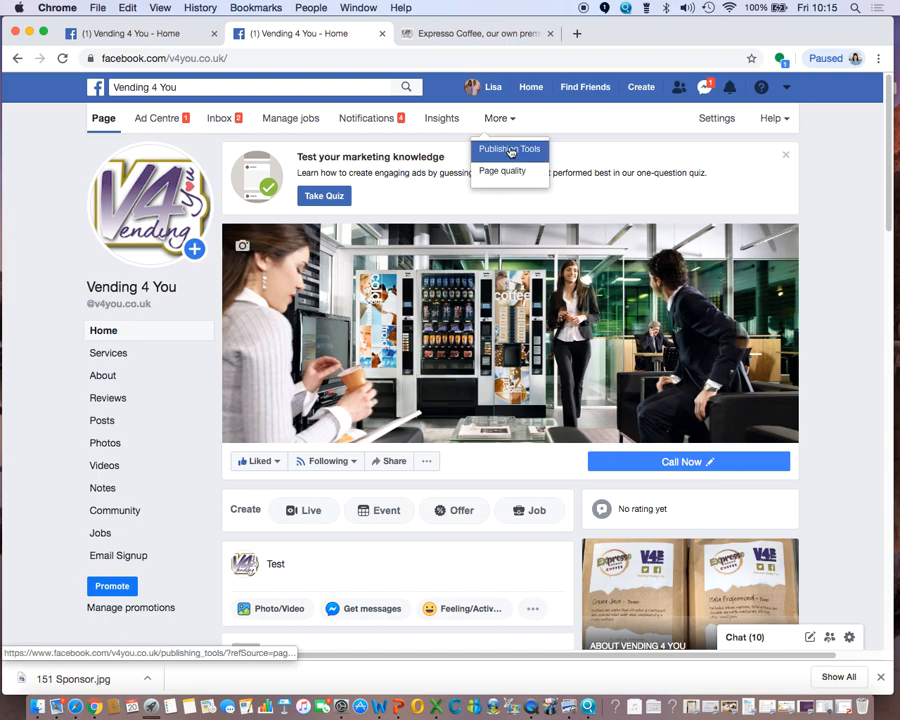
{"action": "left_click", "coordinate": [510, 149]}
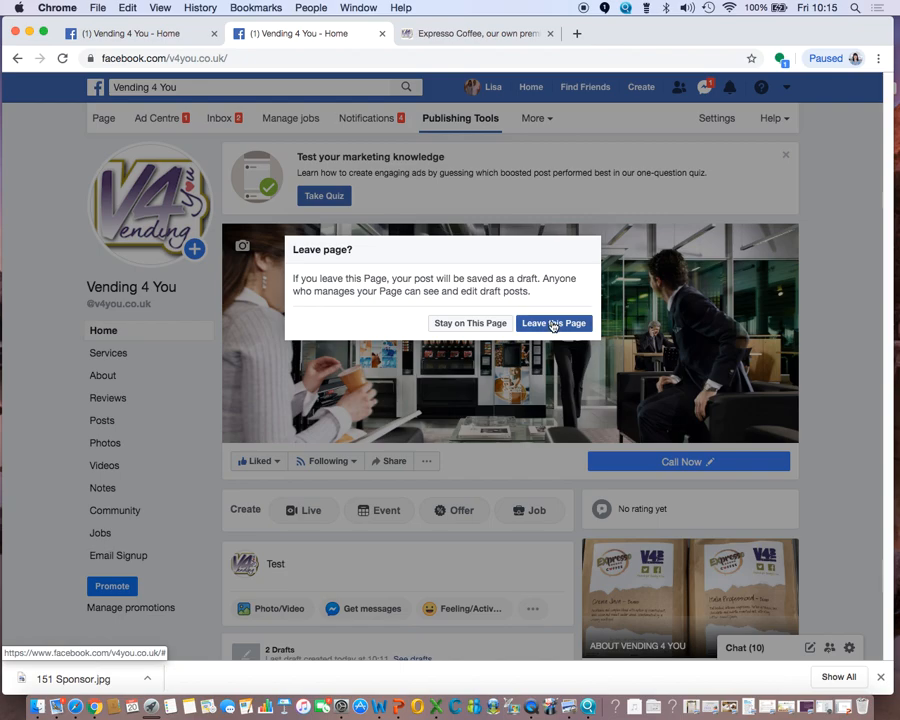
{"action": "left_click", "coordinate": [554, 323]}
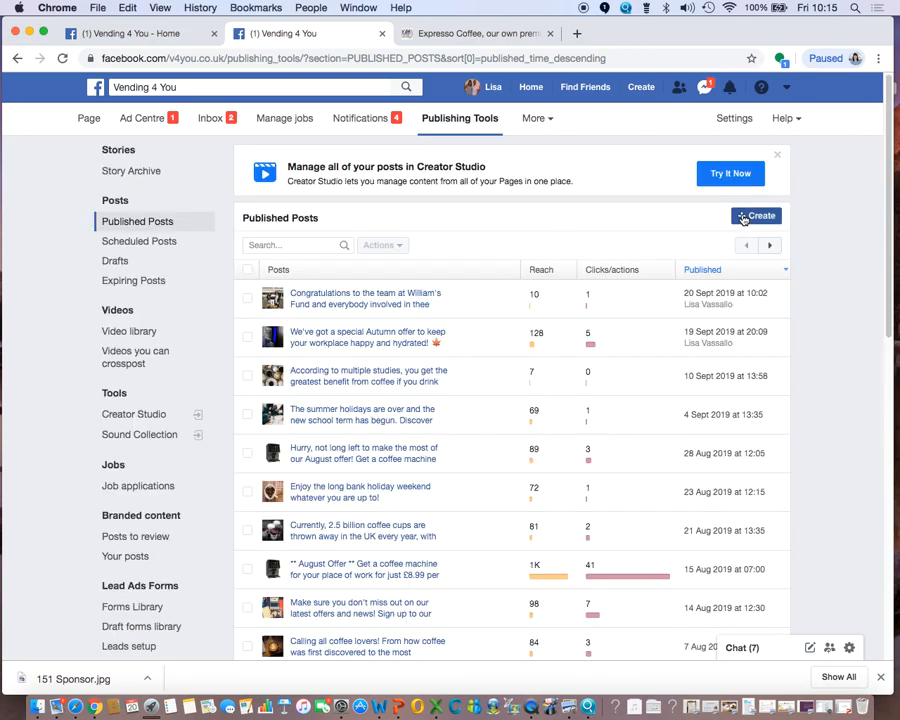
- Create a post reading 'Test' in Publishing Tools and show the Share Now timing options
{"action": "left_click", "coordinate": [757, 216]}
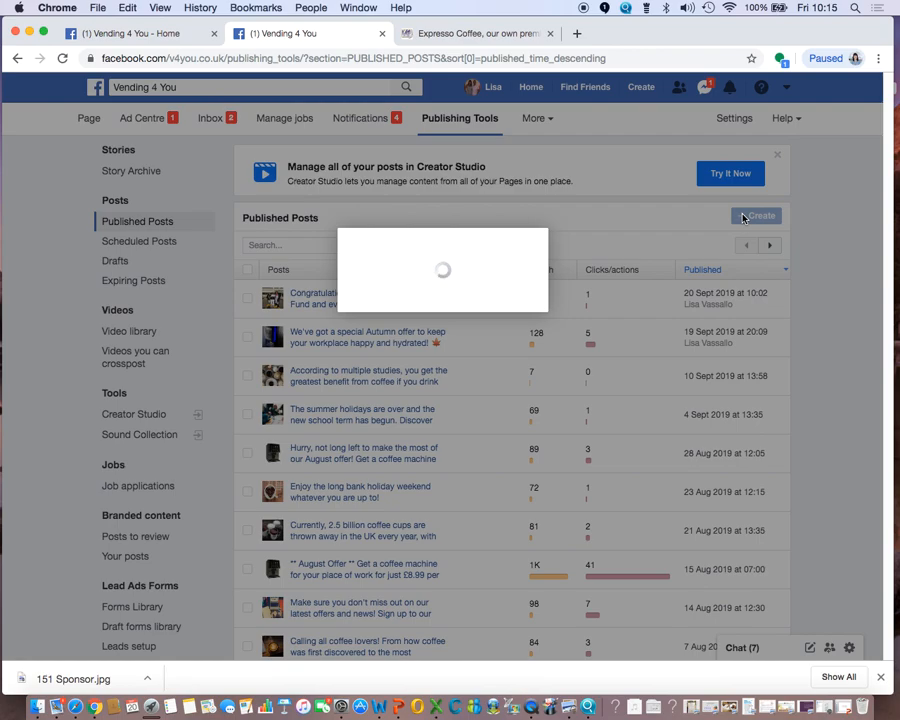
{"action": "left_click", "coordinate": [757, 216]}
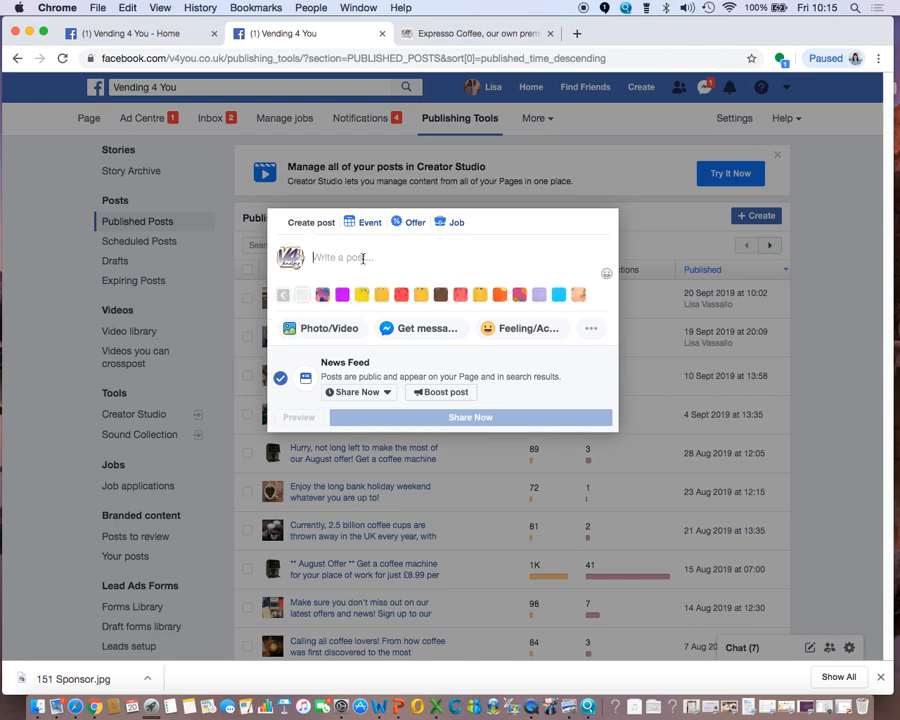
{"action": "type", "text": "Test"}
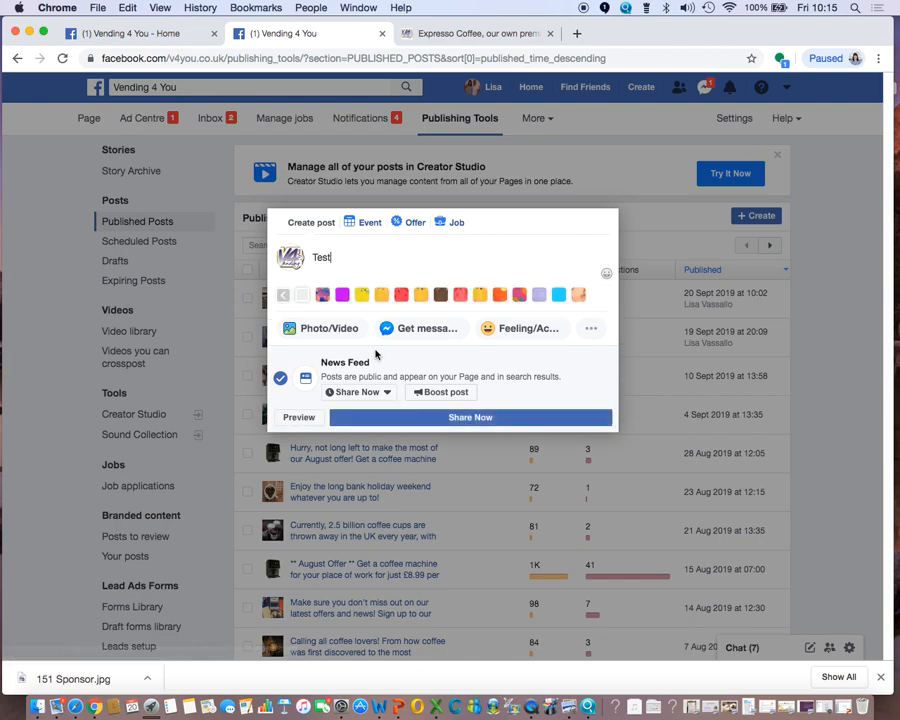
{"action": "left_click", "coordinate": [378, 391]}
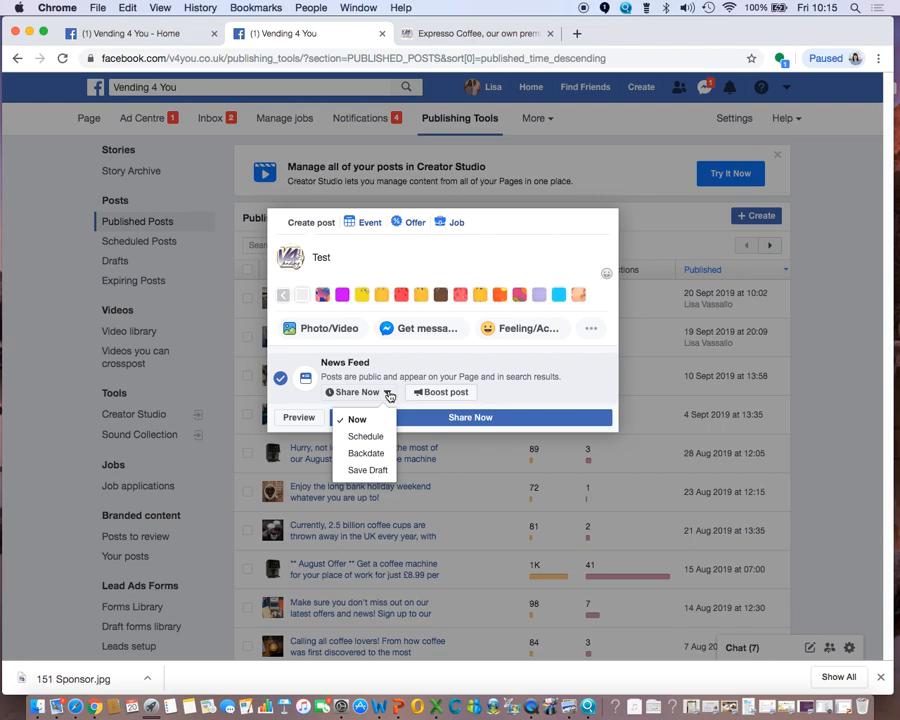